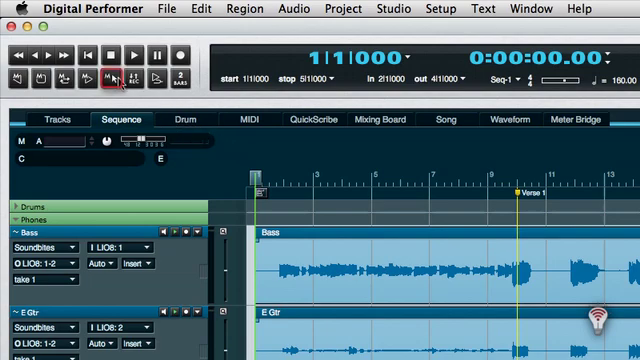
pyautogui.moveTo(108, 78)
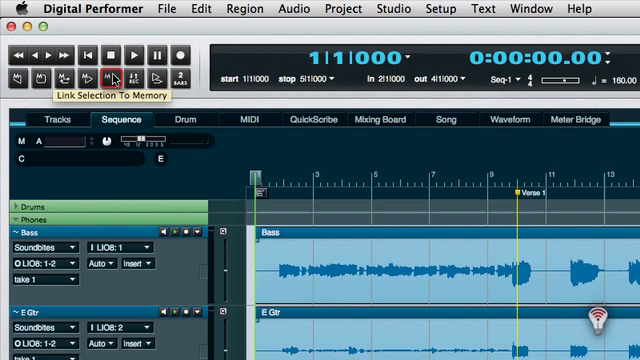
pyautogui.moveTo(258, 122)
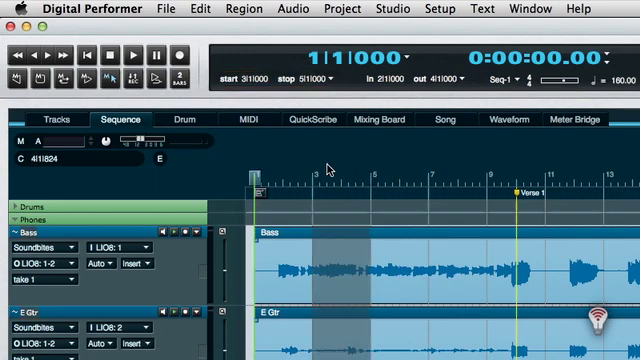
pyautogui.moveTo(84, 76)
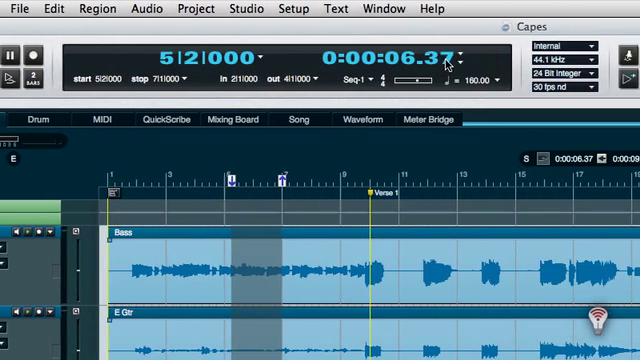
# - Move the time selection start in the ruler to define the punch-in range
pyautogui.click(474, 56)
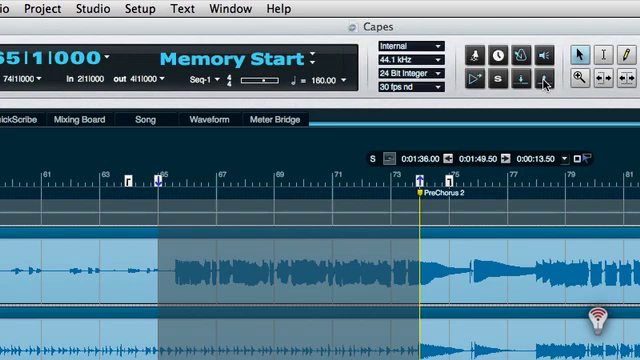
pyautogui.moveTo(520, 76)
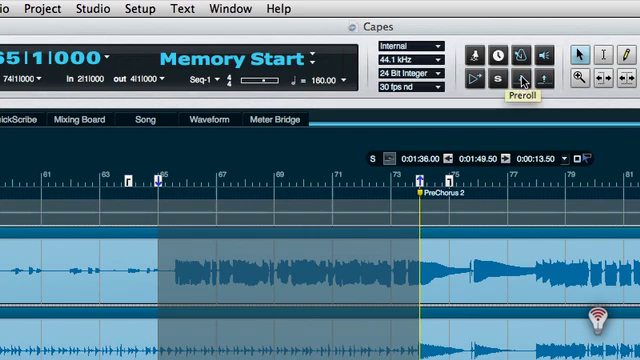
pyautogui.moveTo(528, 78)
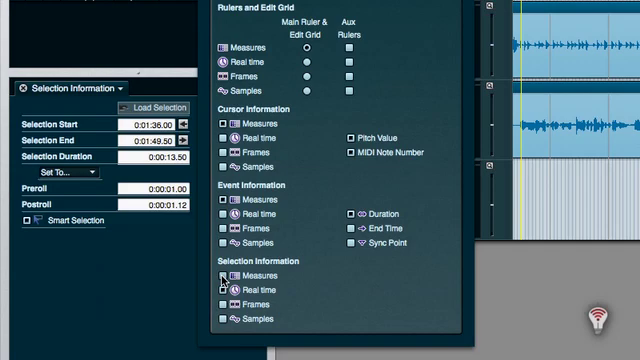
# - Show the Selection Information values in Real time with a 0:00:01.00 preroll
pyautogui.click(220, 276)
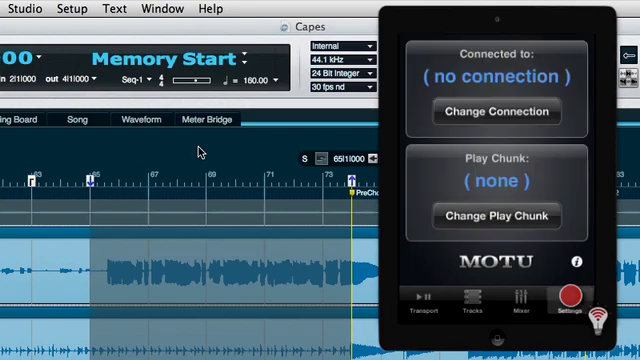
# - Add an Open Sound Control surface in Control Surface Setup and connect DP Control to the Mac host
pyautogui.click(496, 112)
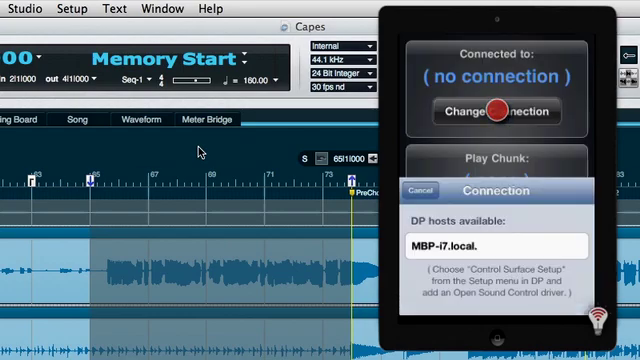
pyautogui.click(64, 8)
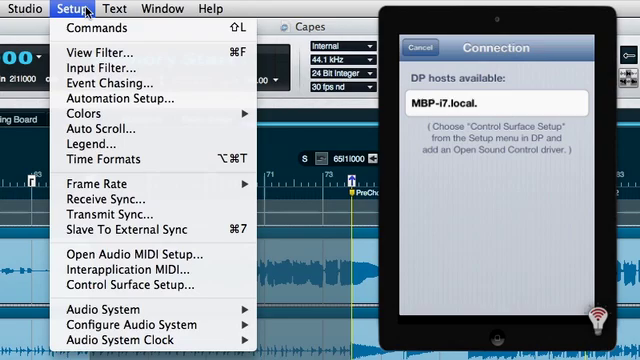
pyautogui.moveTo(128, 288)
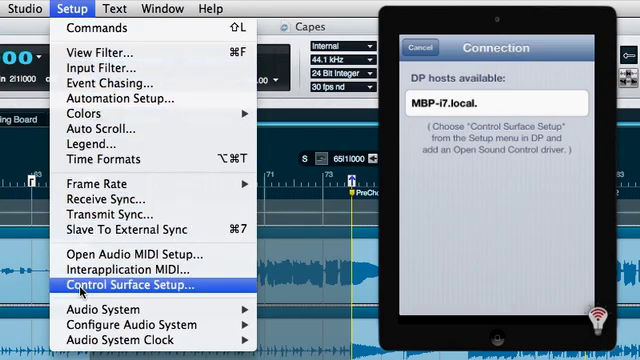
pyautogui.click(138, 288)
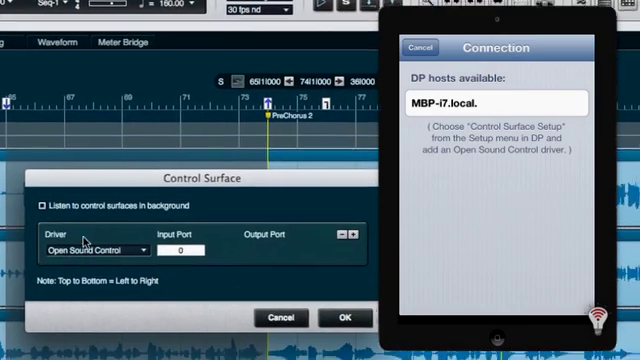
pyautogui.click(108, 248)
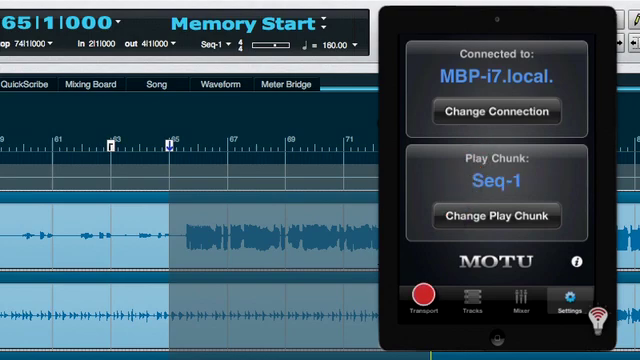
# - Arm the Ac Gtr track for recording from the DP Control Tracks page
pyautogui.click(438, 312)
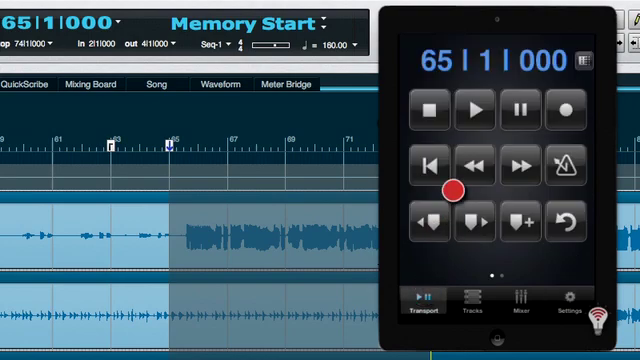
pyautogui.click(468, 110)
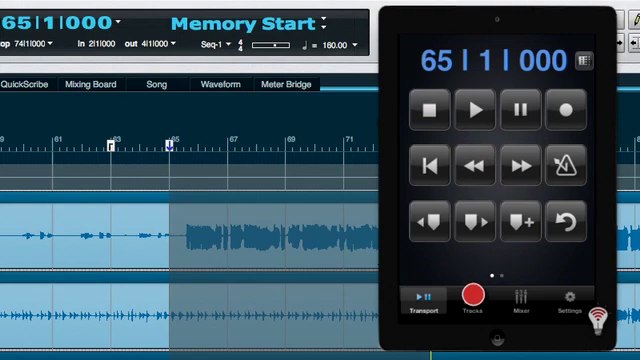
pyautogui.click(480, 316)
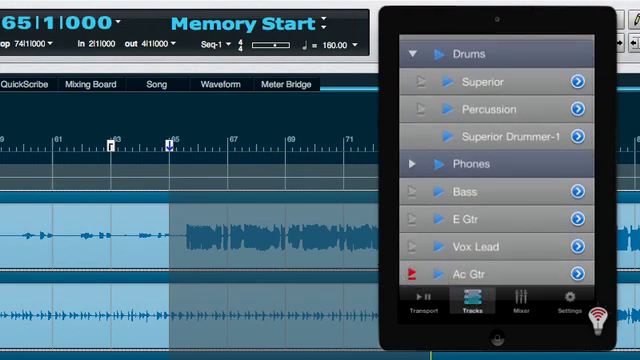
pyautogui.click(404, 312)
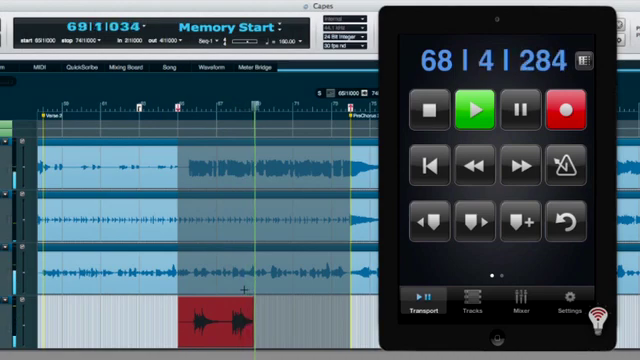
# - Record an acoustic guitar punch-in take over verse 2 and stop the transport
pyautogui.click(476, 110)
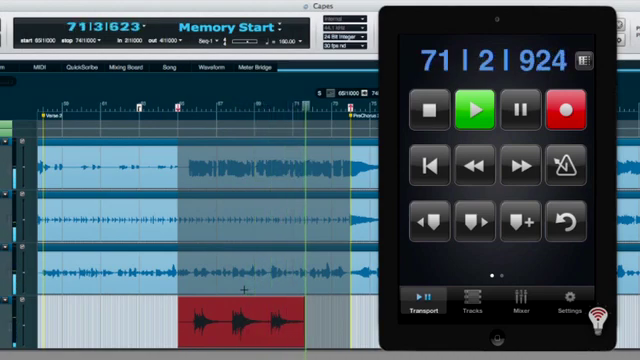
pyautogui.click(472, 110)
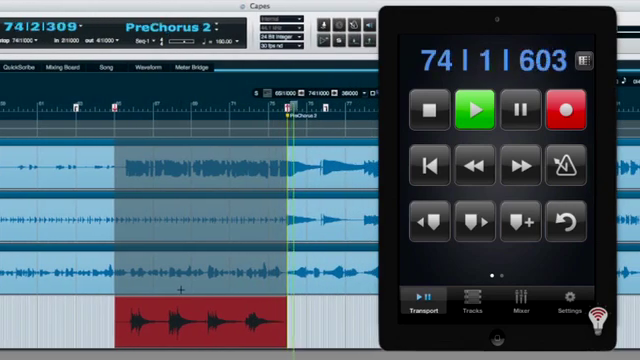
pyautogui.click(476, 106)
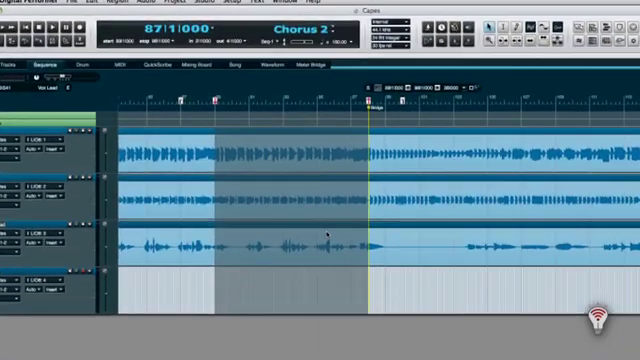
# - Mark the Chorus 2 bars in the Sequence editor as the next punch-in range
pyautogui.click(258, 6)
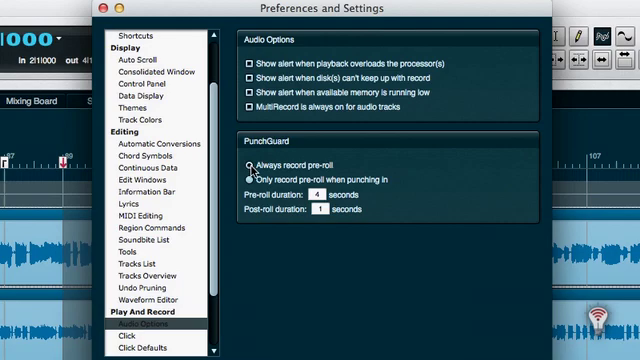
# - Set PunchGuard to Always record pre-roll in Audio Options and apply it
pyautogui.click(248, 160)
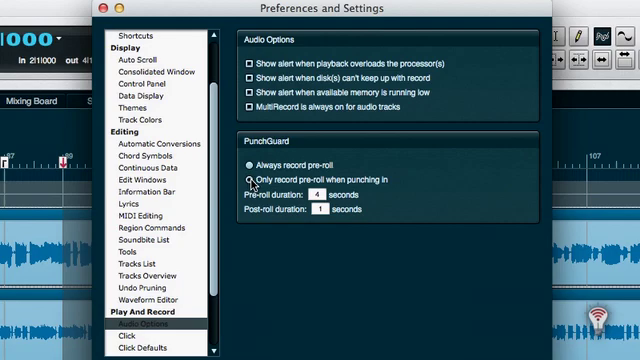
pyautogui.click(244, 164)
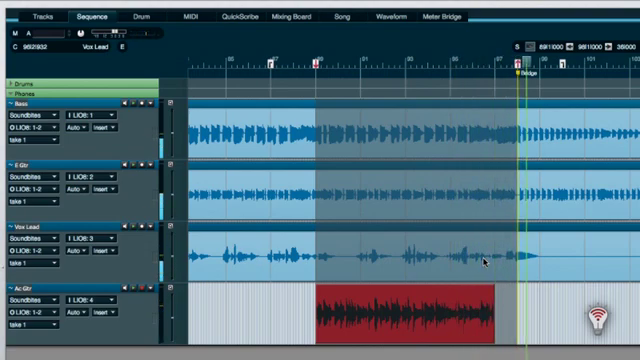
# - Record the Ac Gtr punch-in over Chorus 2 and stop, keeping take Ac Gtr-02
pyautogui.click(410, 320)
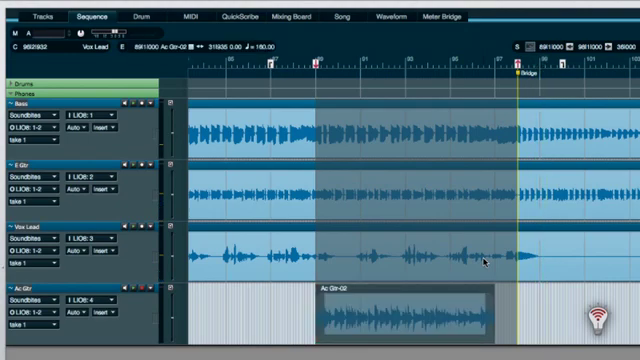